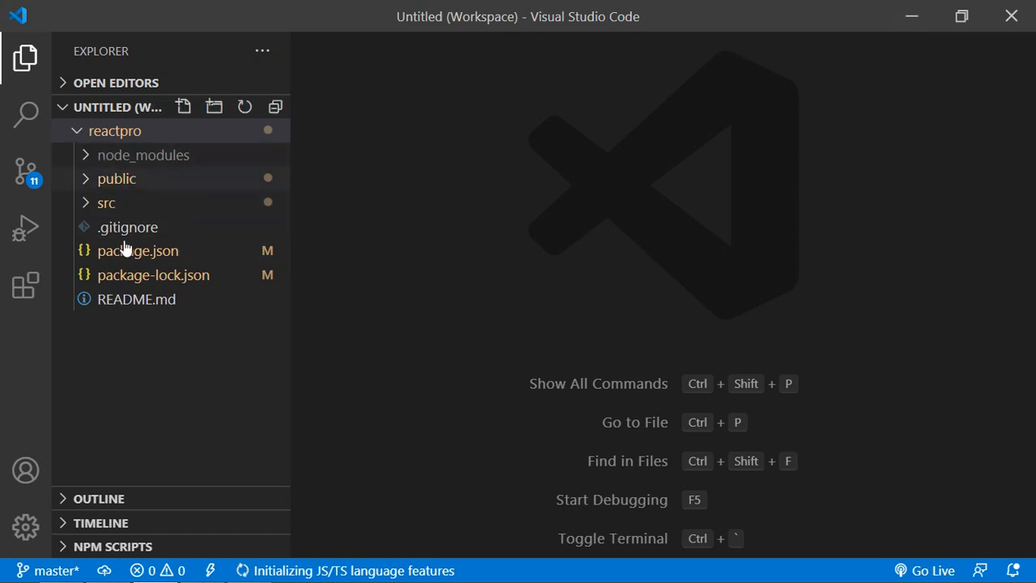
Expand src and components in the Explorer and open Navbar.js
left_click(106, 203)
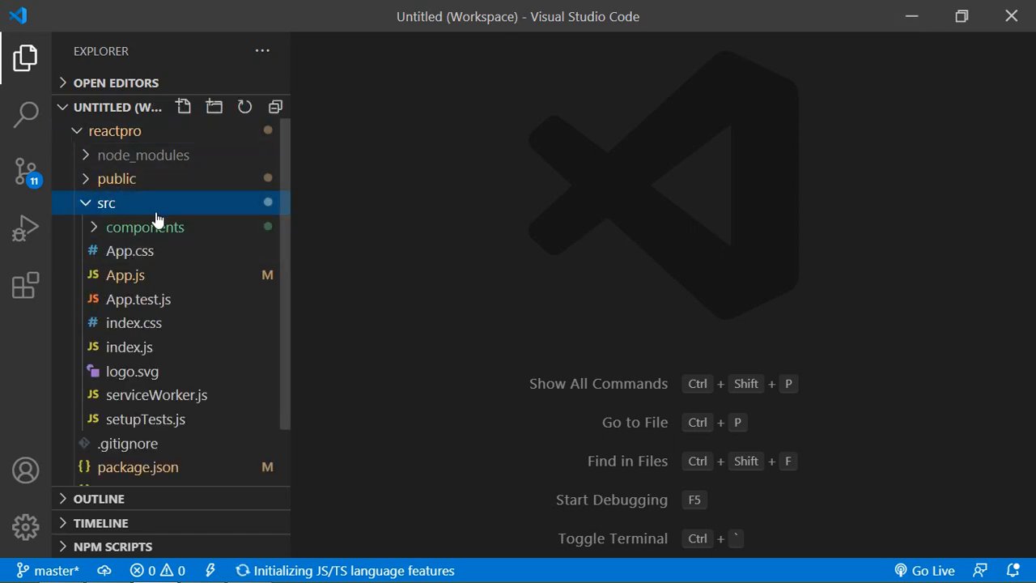
left_click(145, 227)
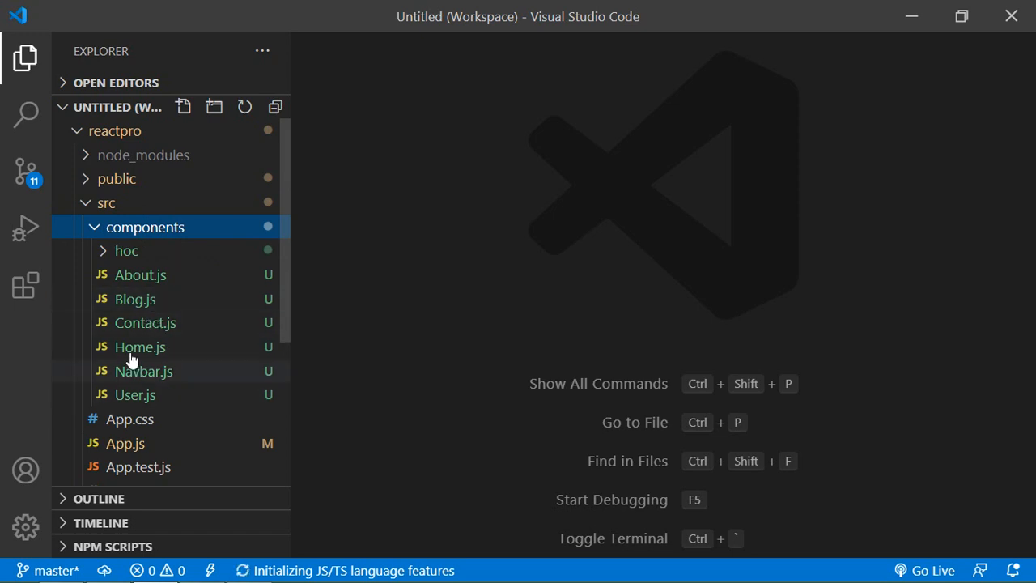
mouse_move(116, 385)
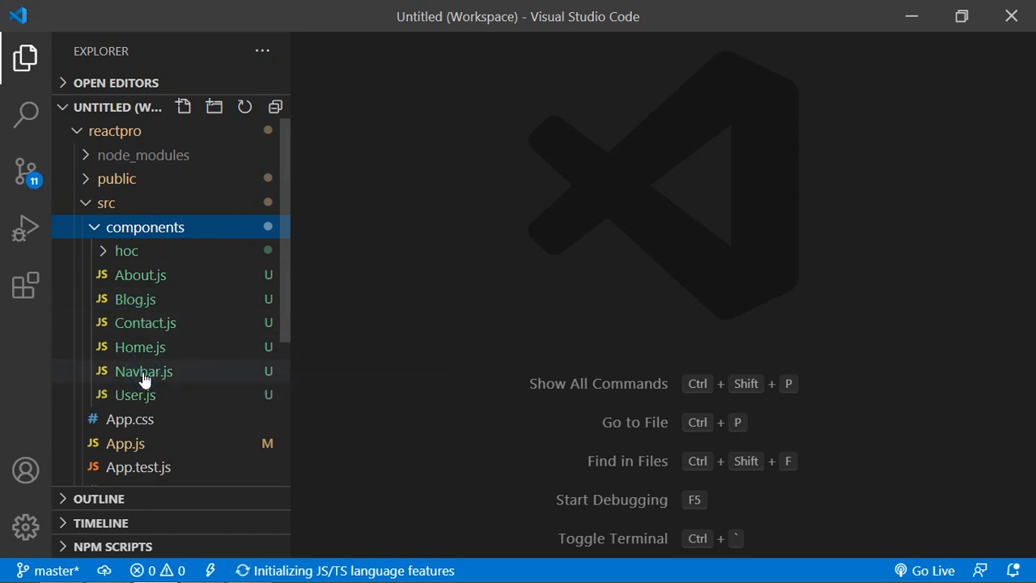
double_click(143, 371)
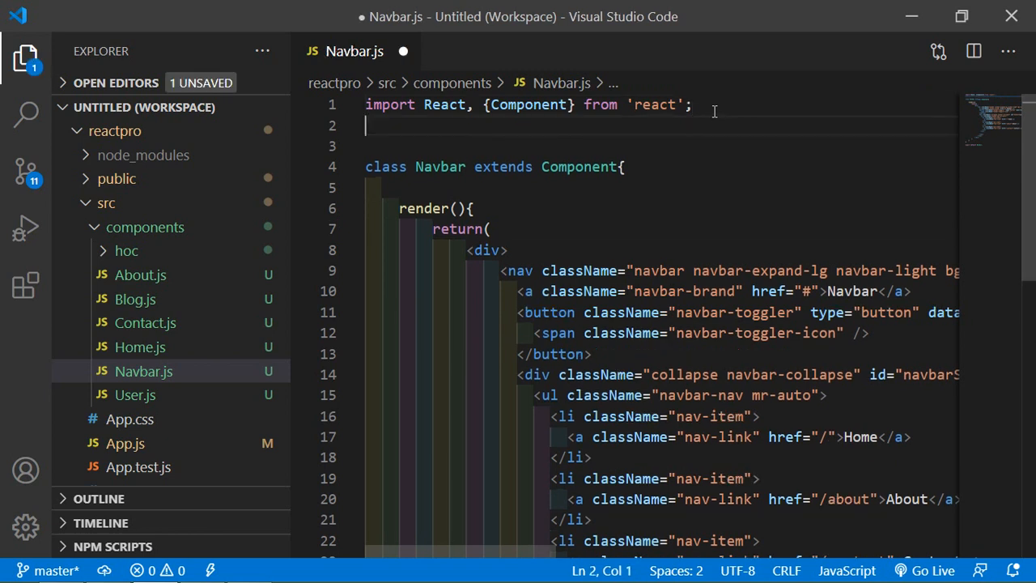
Write the line import {withRouter} from 'react-router-dom'; as line 2
type("import")
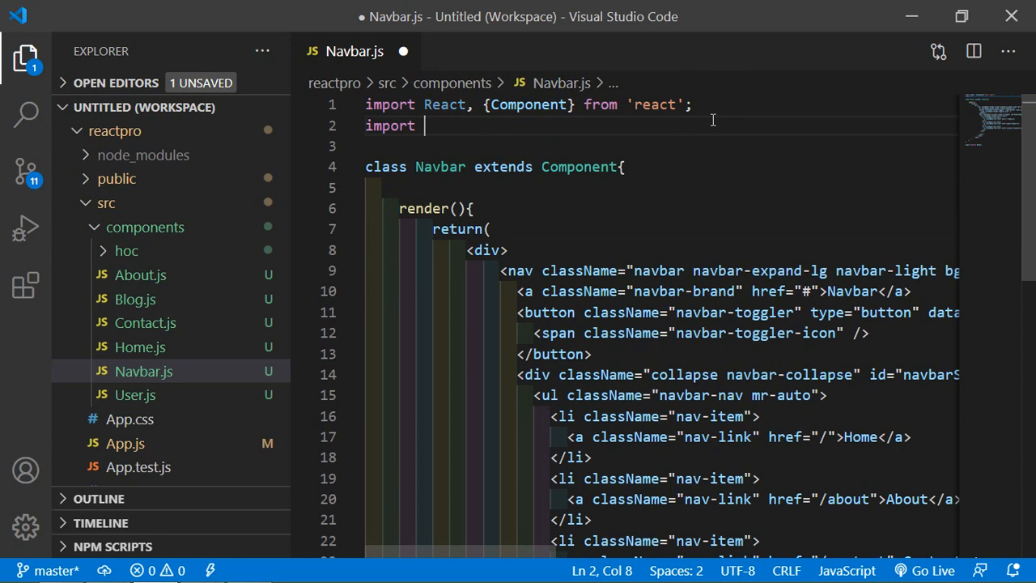
type("{}")
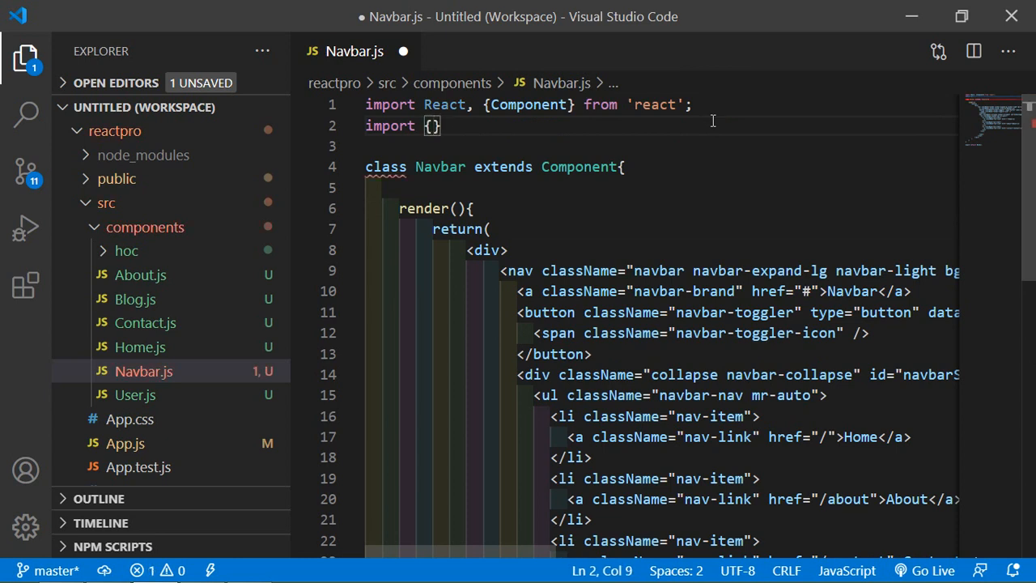
type("withRouter")
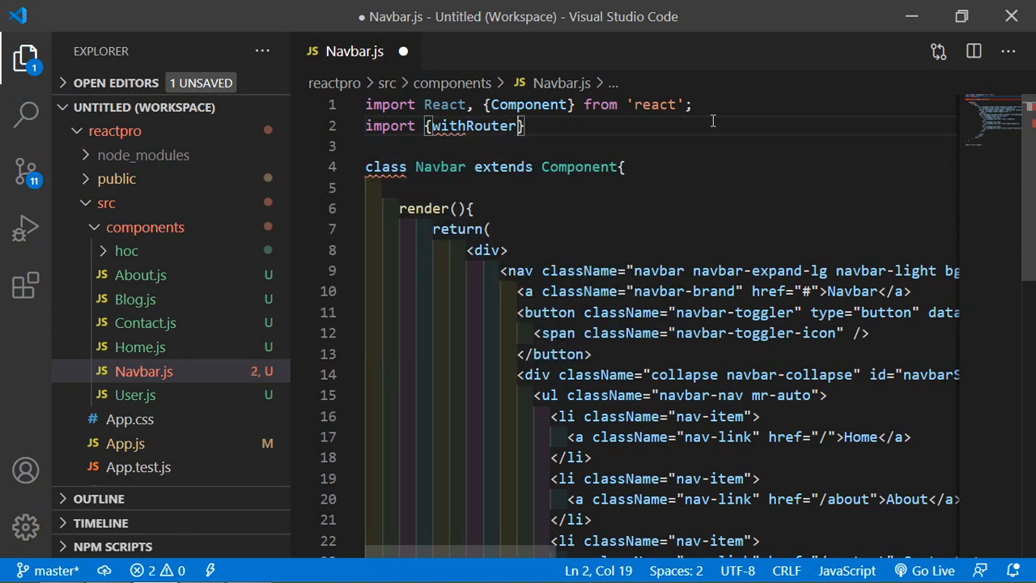
type("\"  \"")
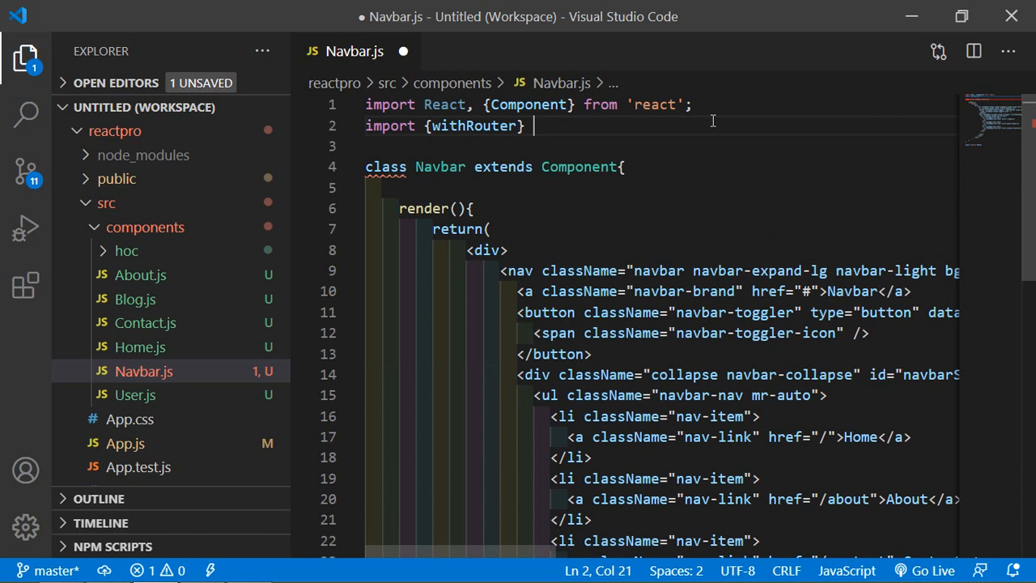
type("from 'rea")
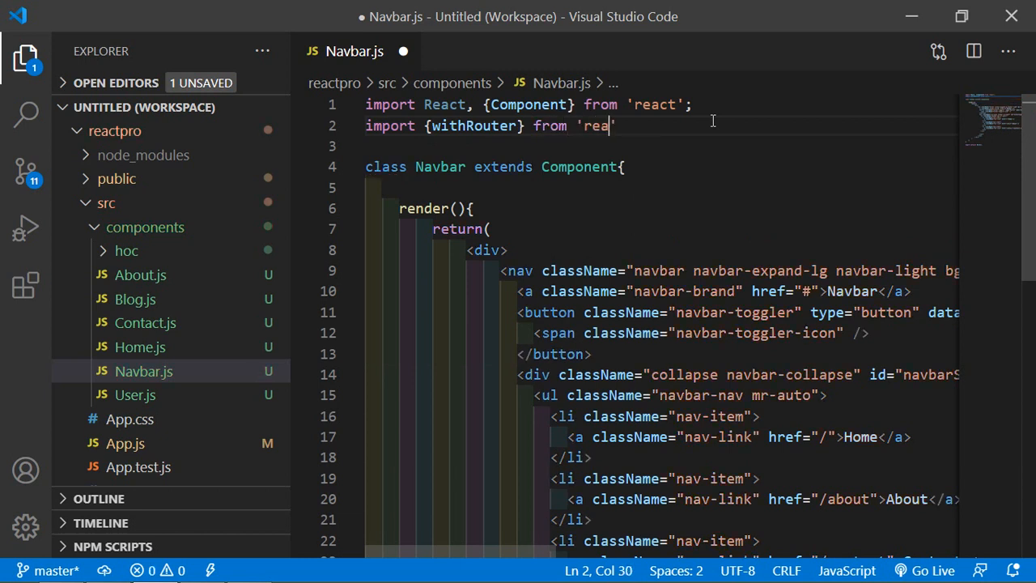
type("ct-ro")
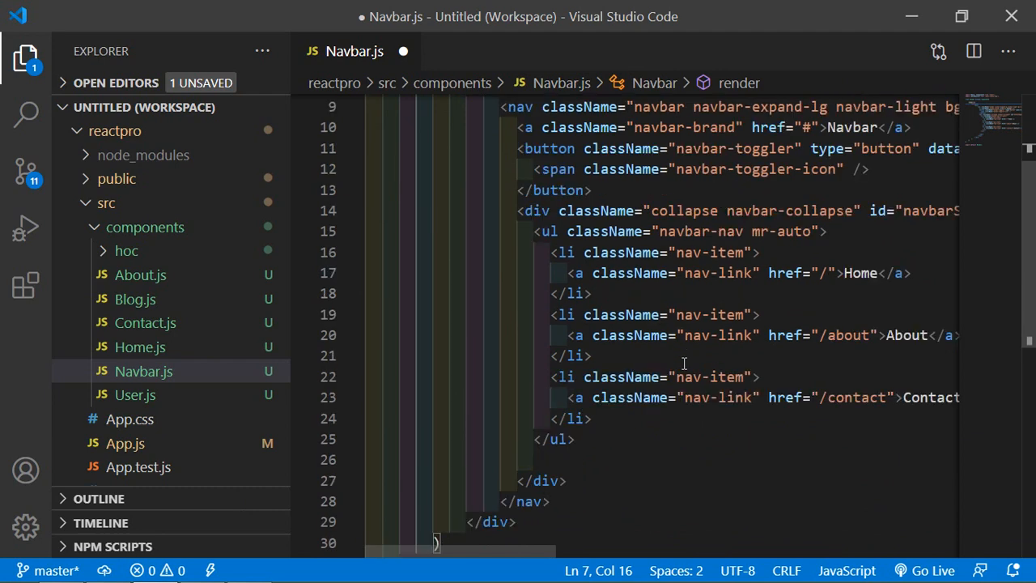
Change the bottom export to export default withRouter(Navbar);
scroll("down", 3)
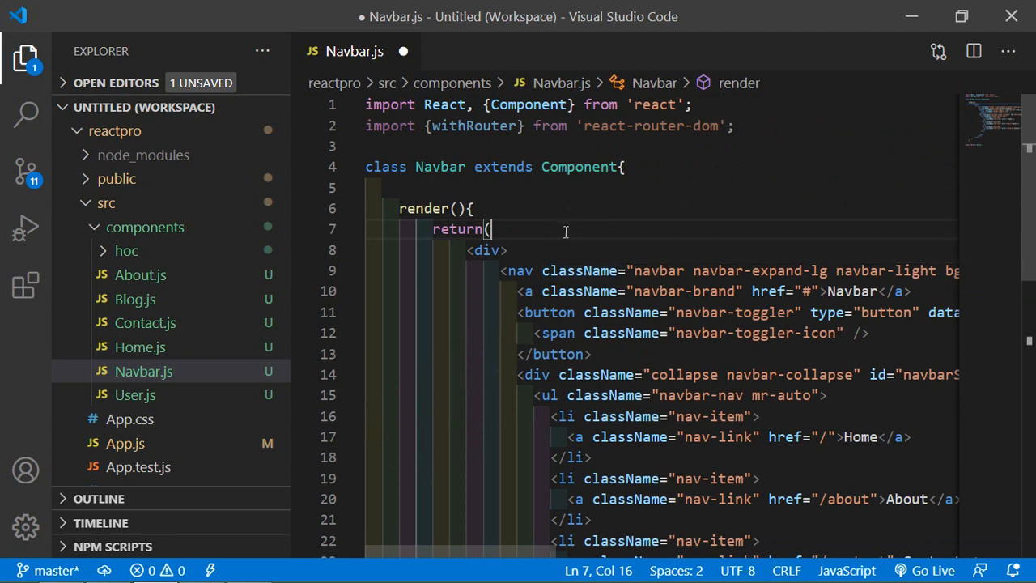
double_click(474, 126)
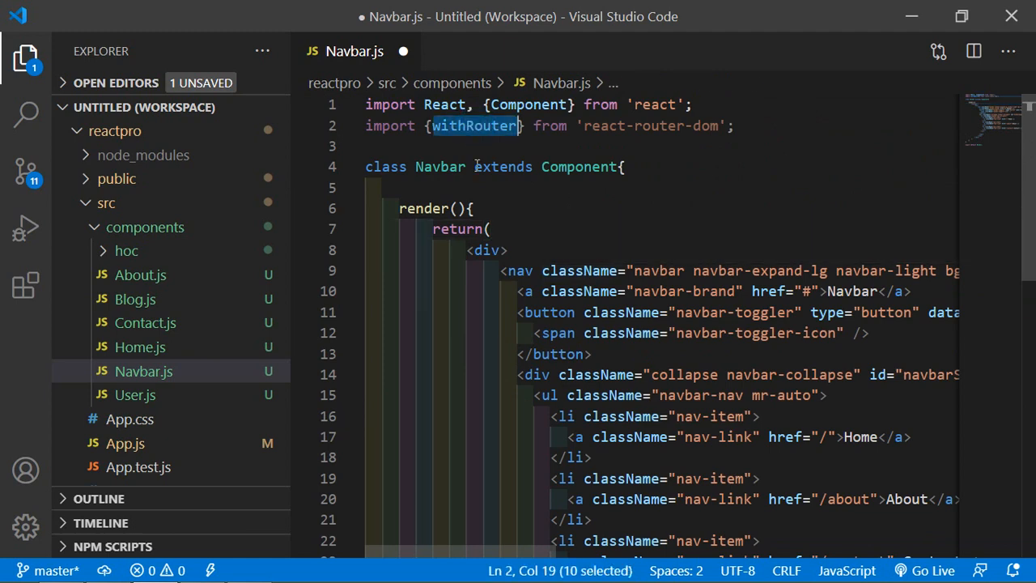
scroll("down", 3)
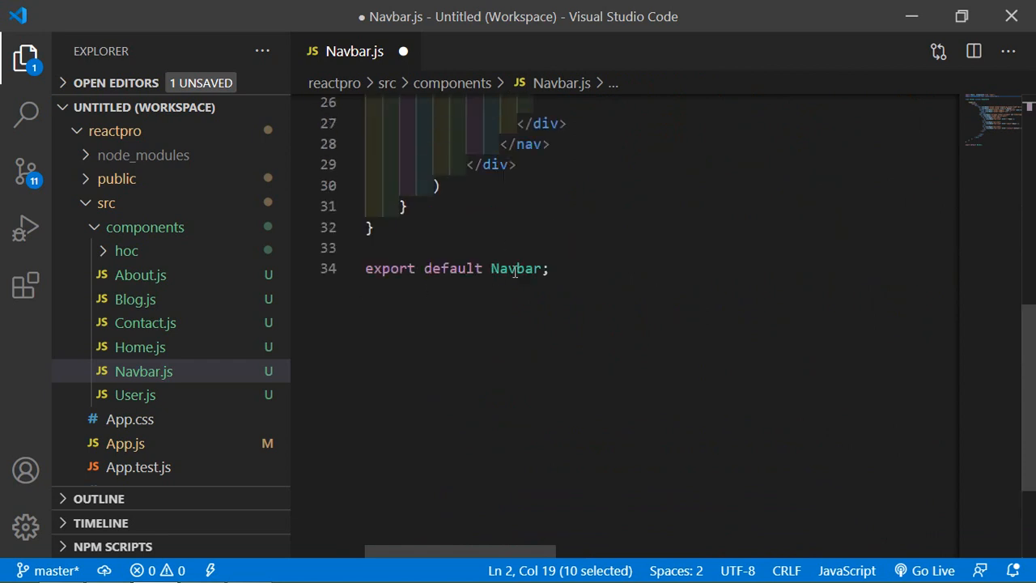
type("withRouter} from 'react-router-dom';")
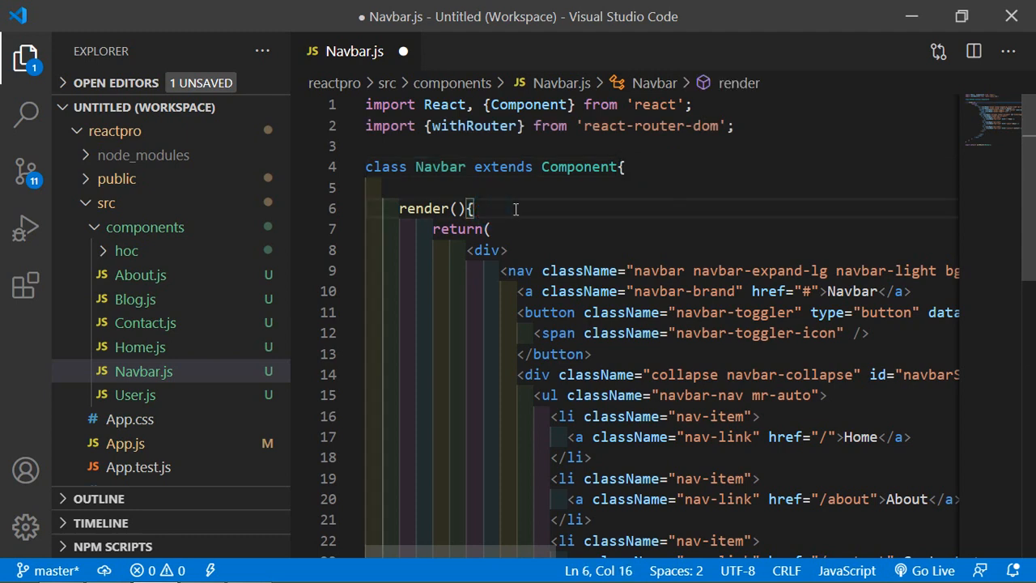
Start a setTimeout call with an arrow-function callback inside render
type("s")
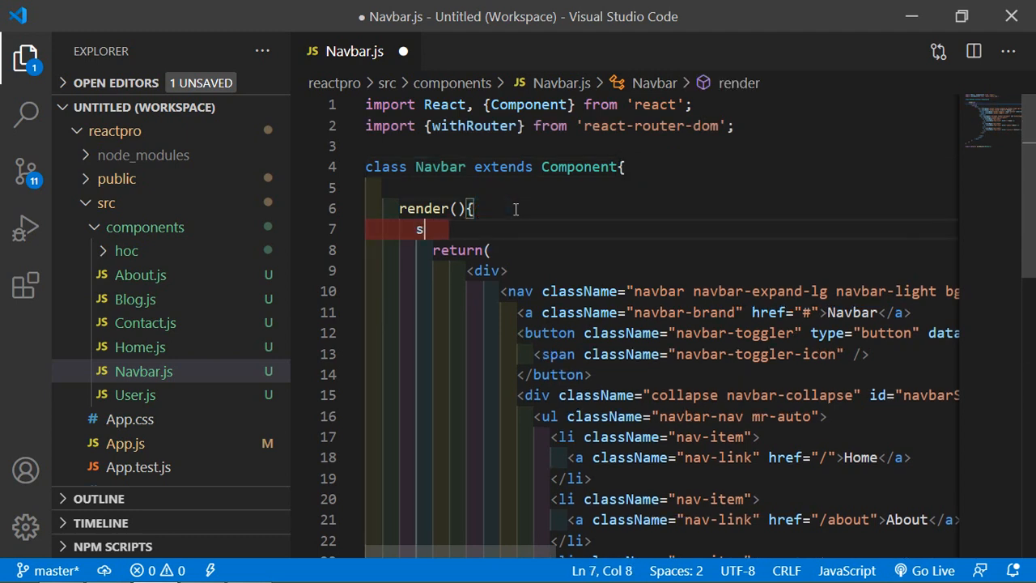
type("e")
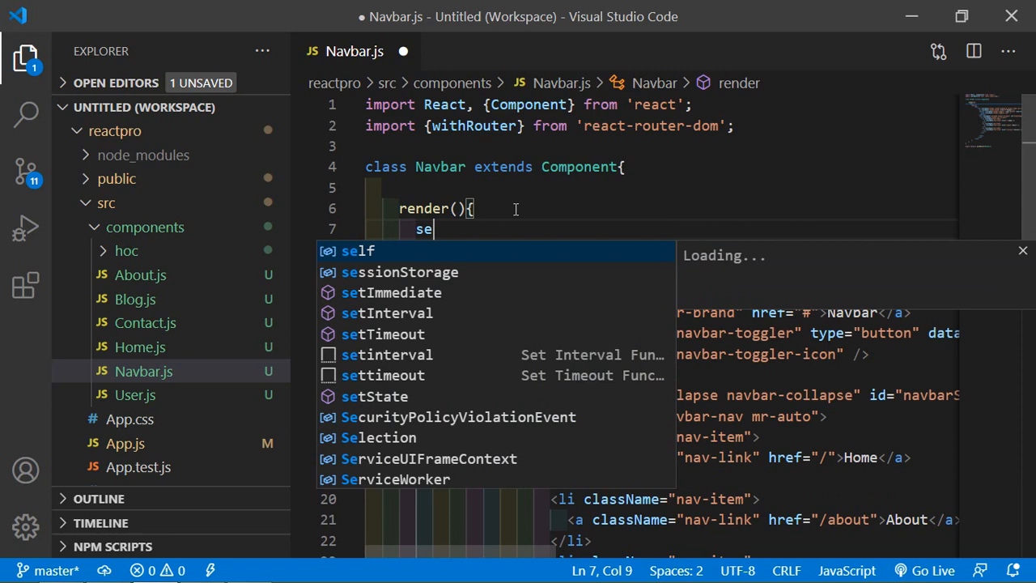
type("tTimeout(")
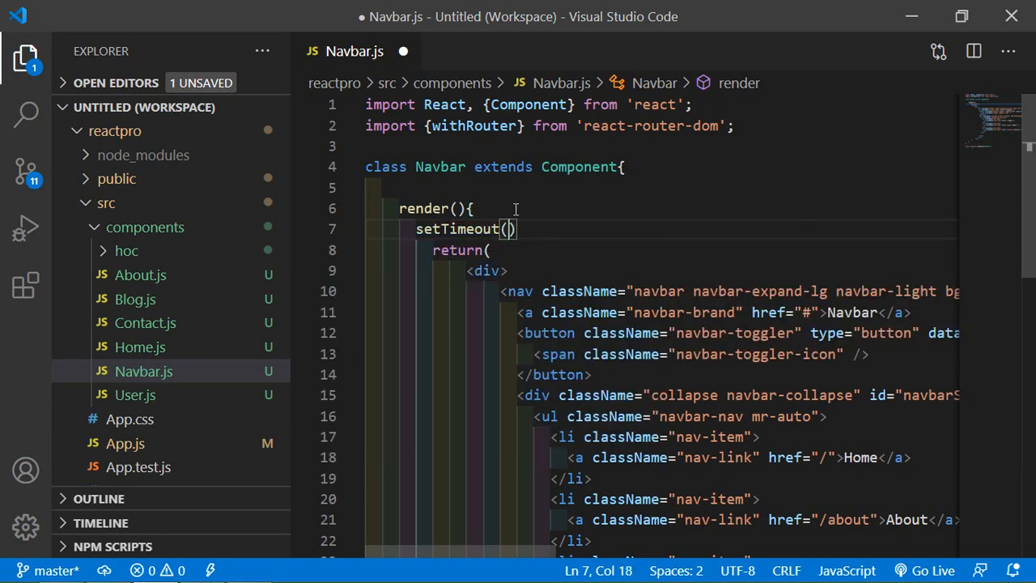
type("(")
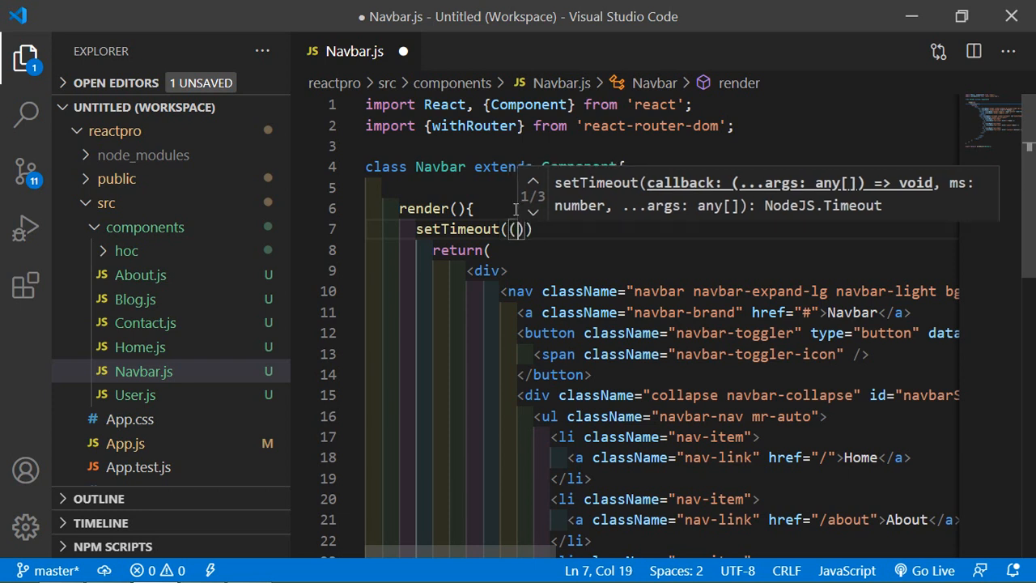
type("()=>")
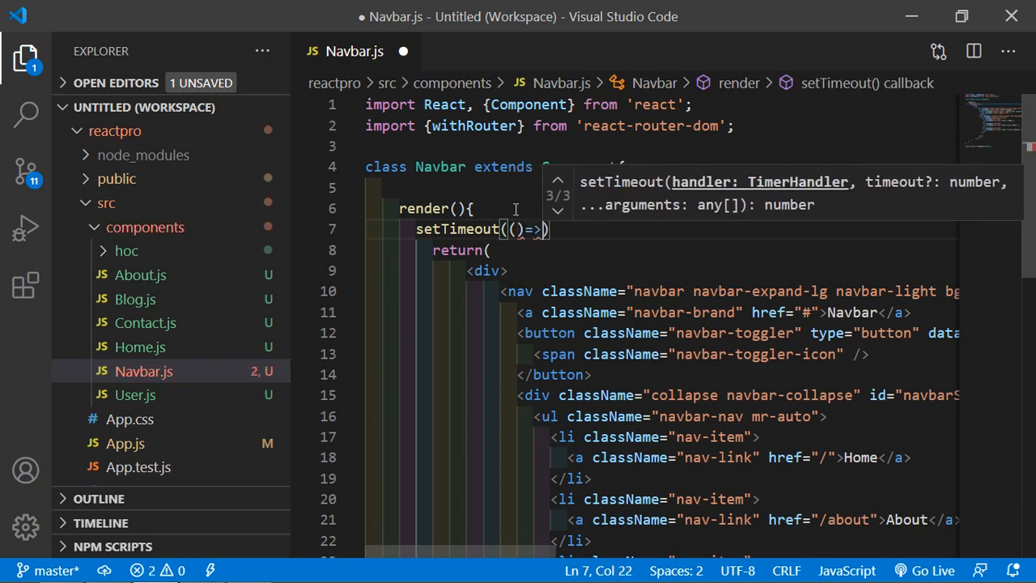
type("{")
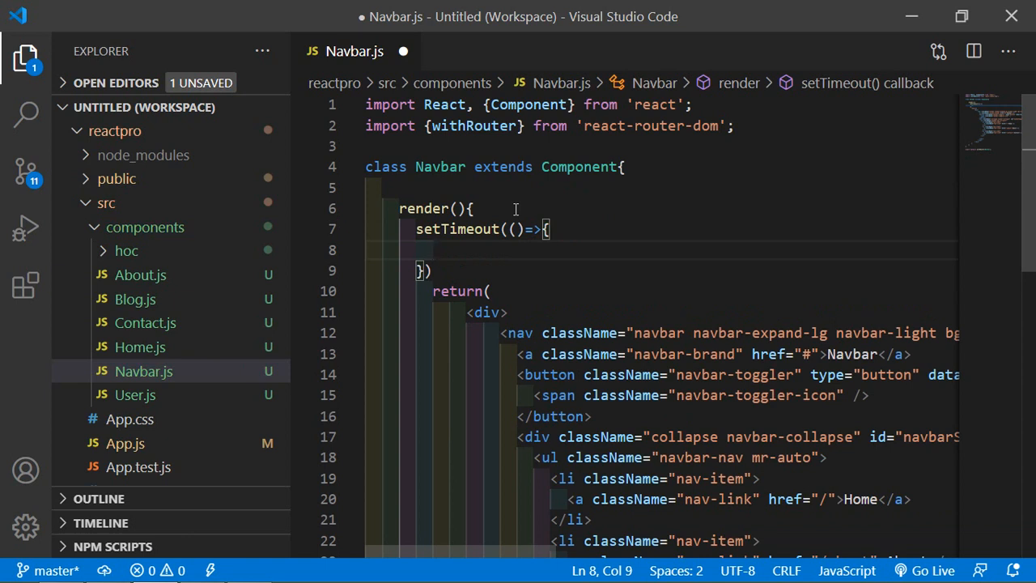
Make the callback call this.props.history.push('/contact');
type("this.props.")
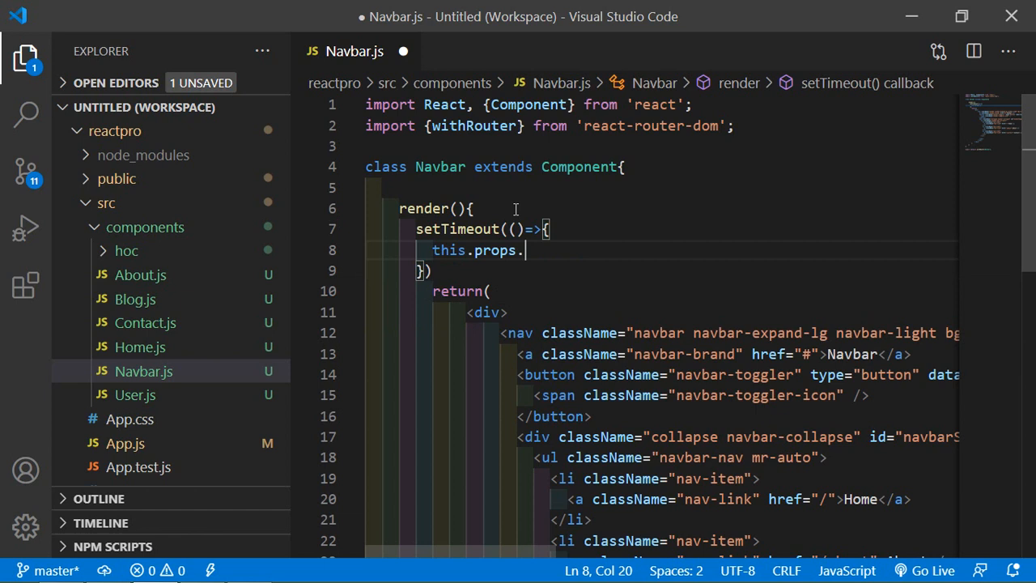
type("his")
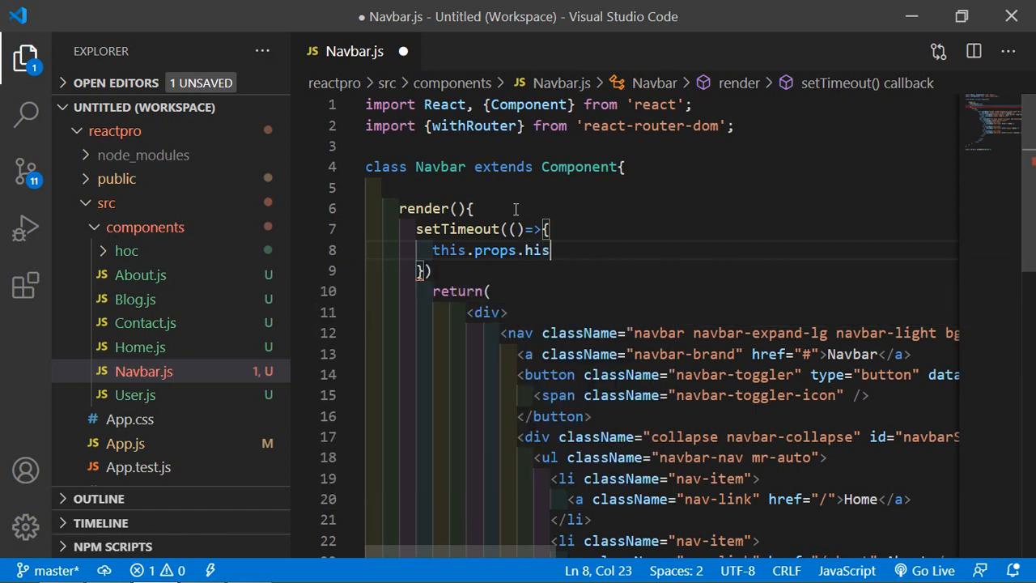
type("tory")
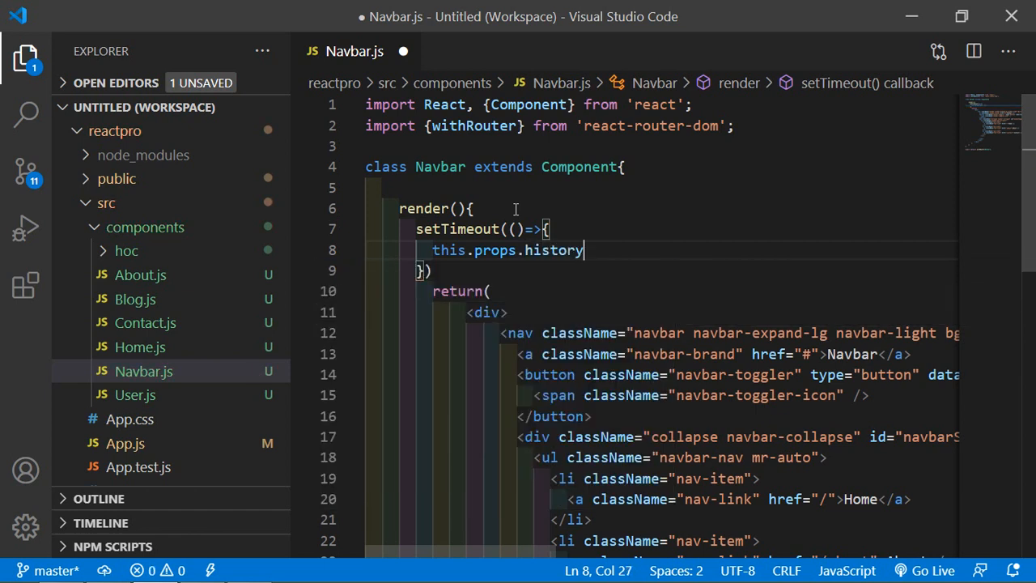
type(".push(")
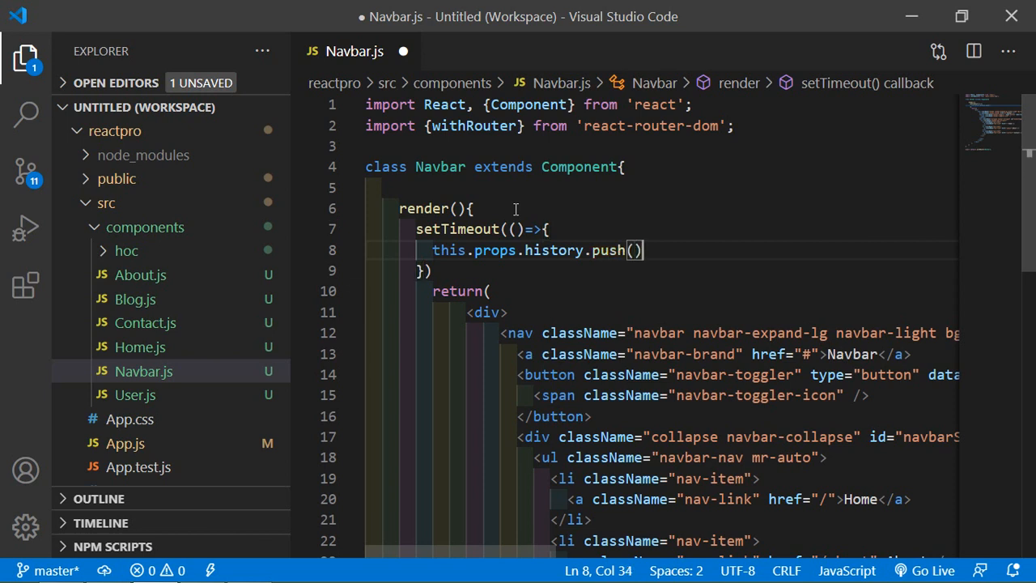
type("''")
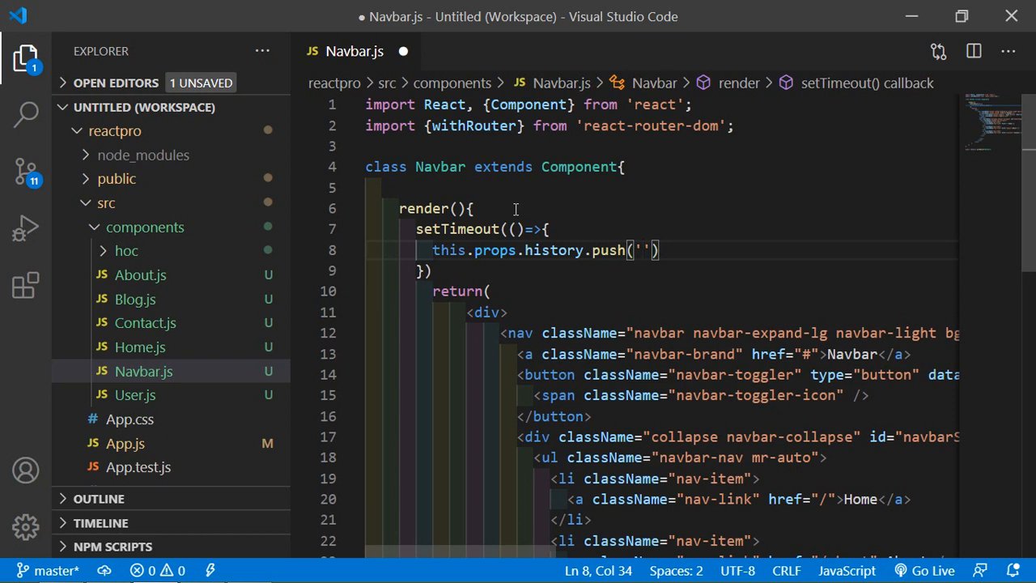
type("/c")
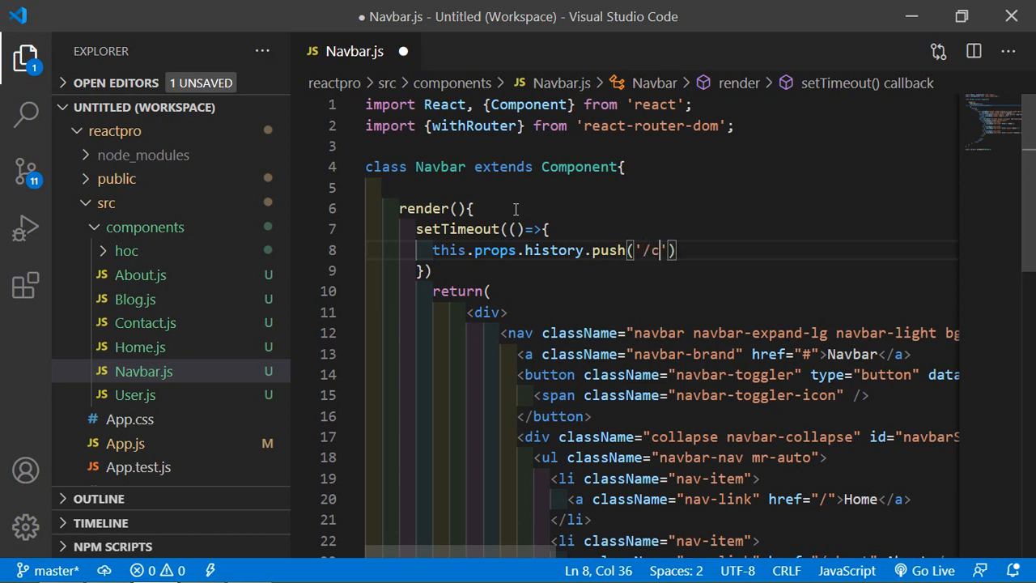
type("ont")
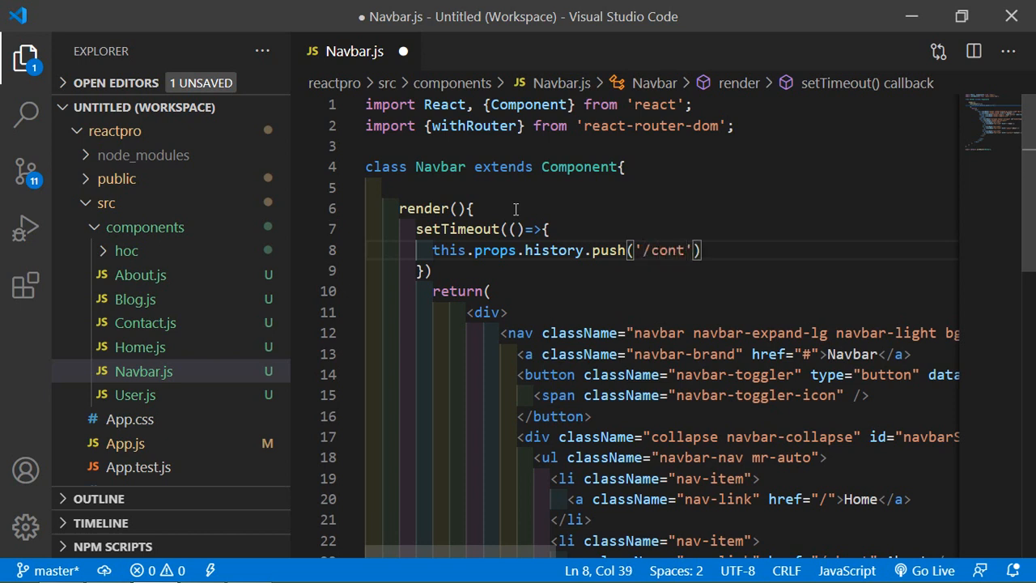
type("act")
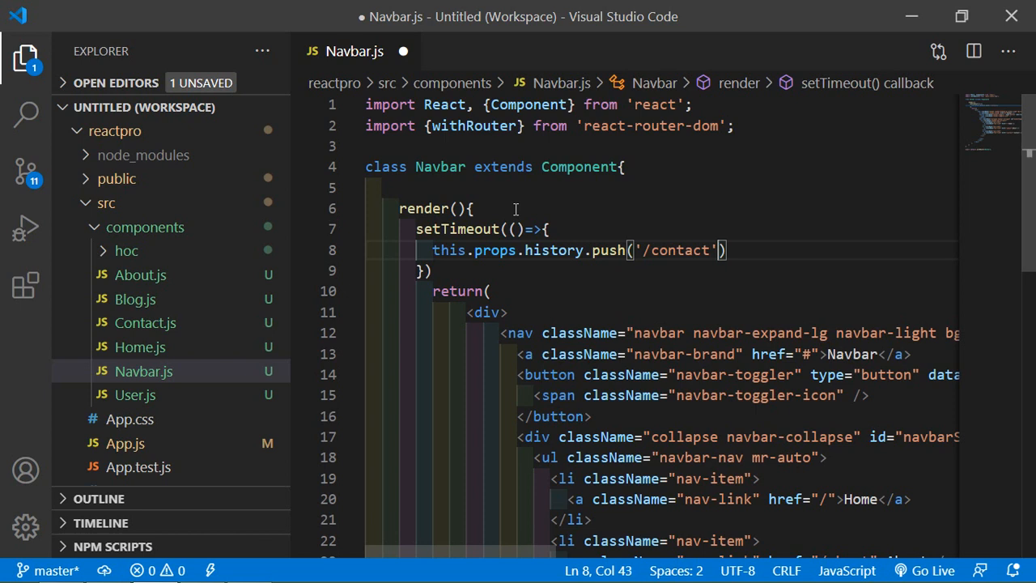
type(";")
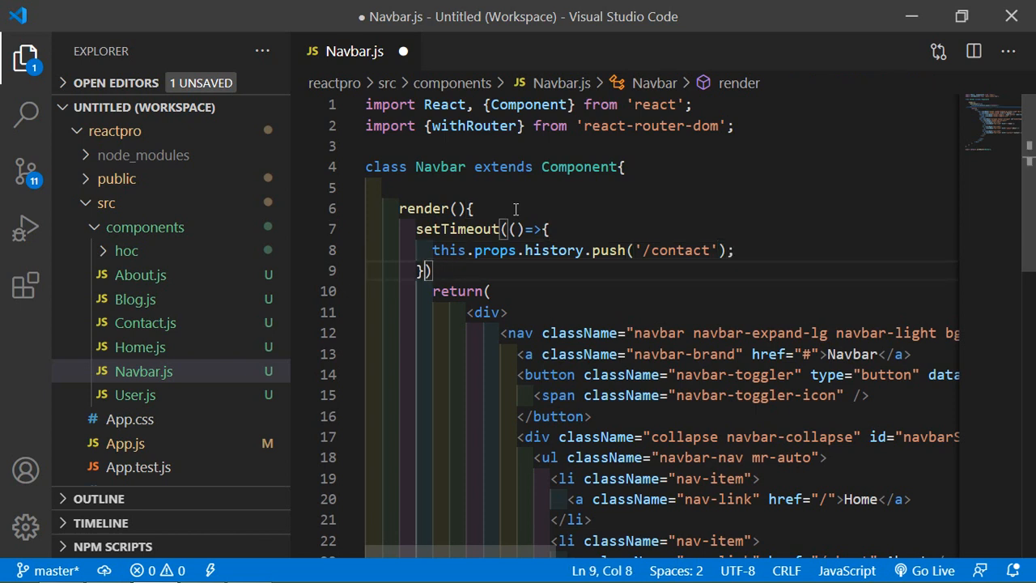
Add a 5000 ms delay argument to setTimeout and save Navbar.js
type(",")
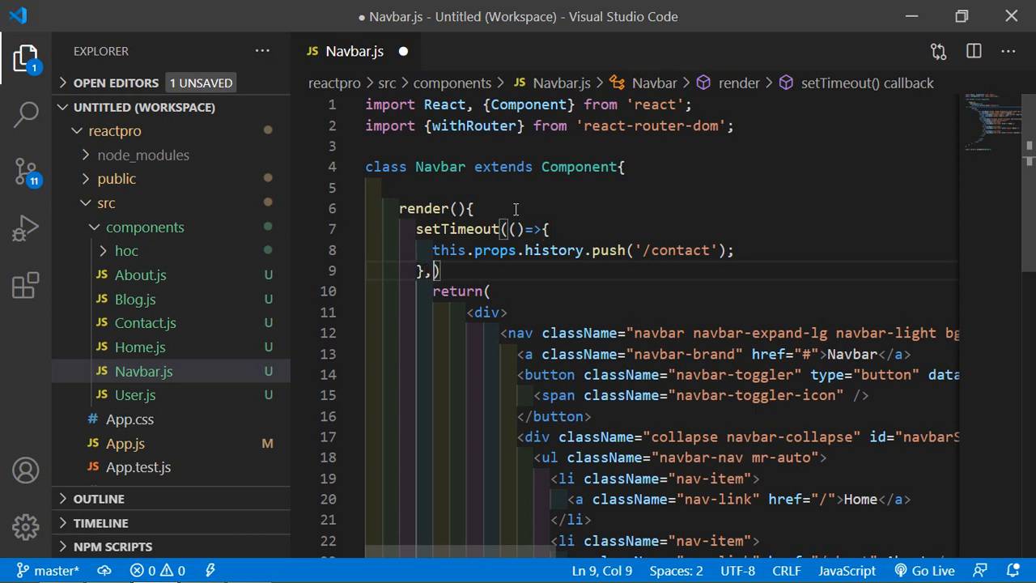
type("500")
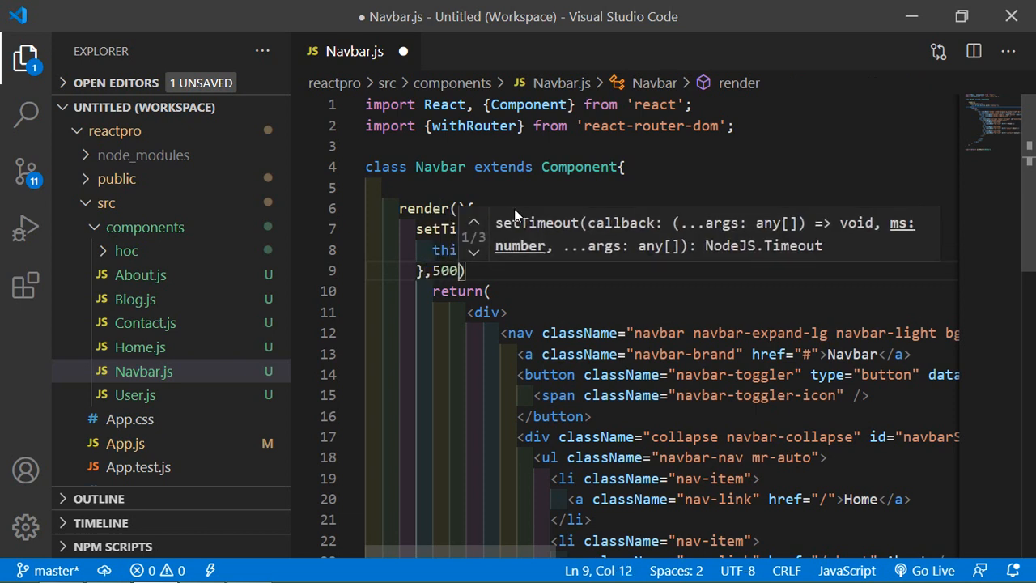
type("0")
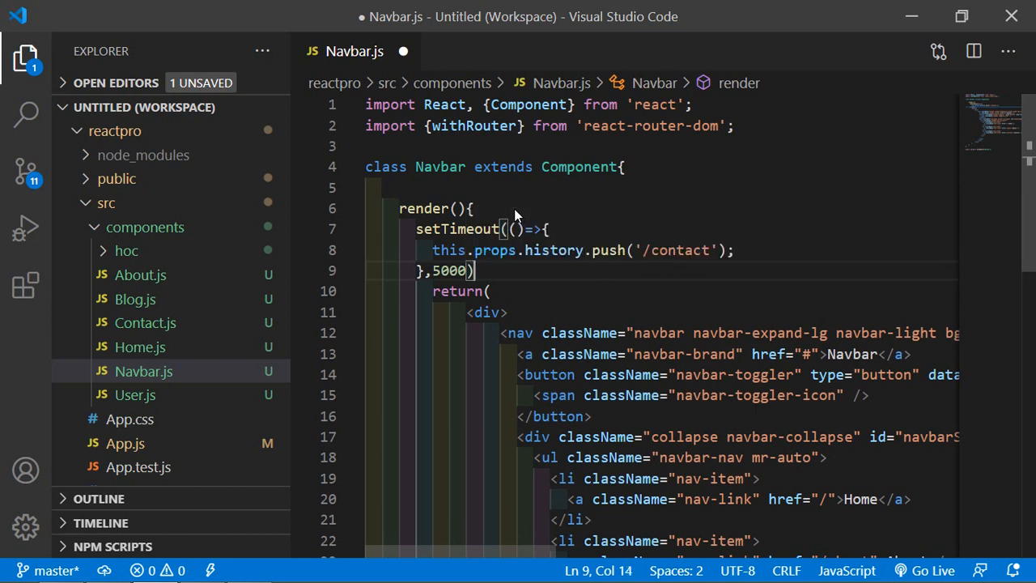
type(";")
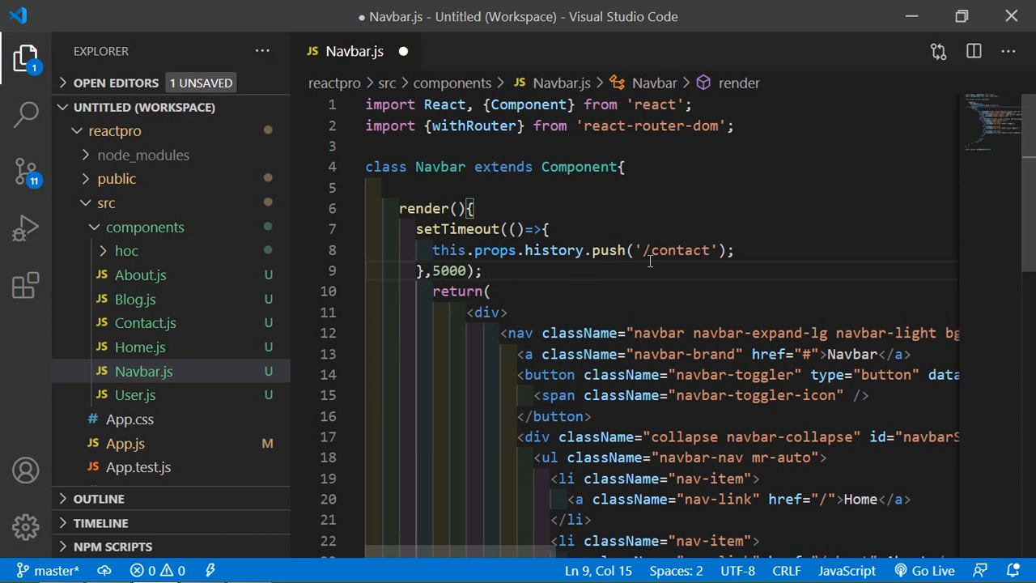
left_click(485, 270)
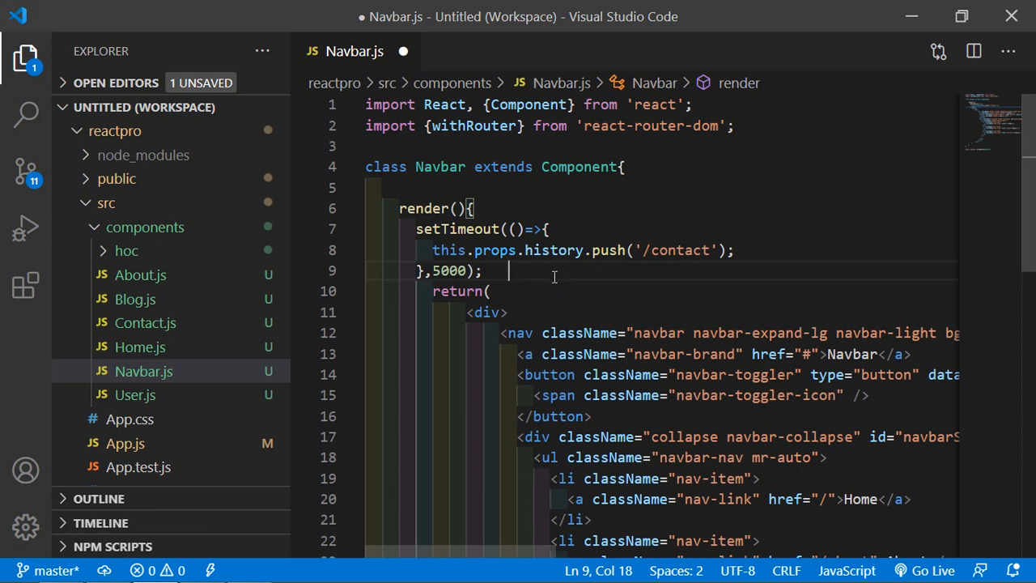
key("ctrl+s")
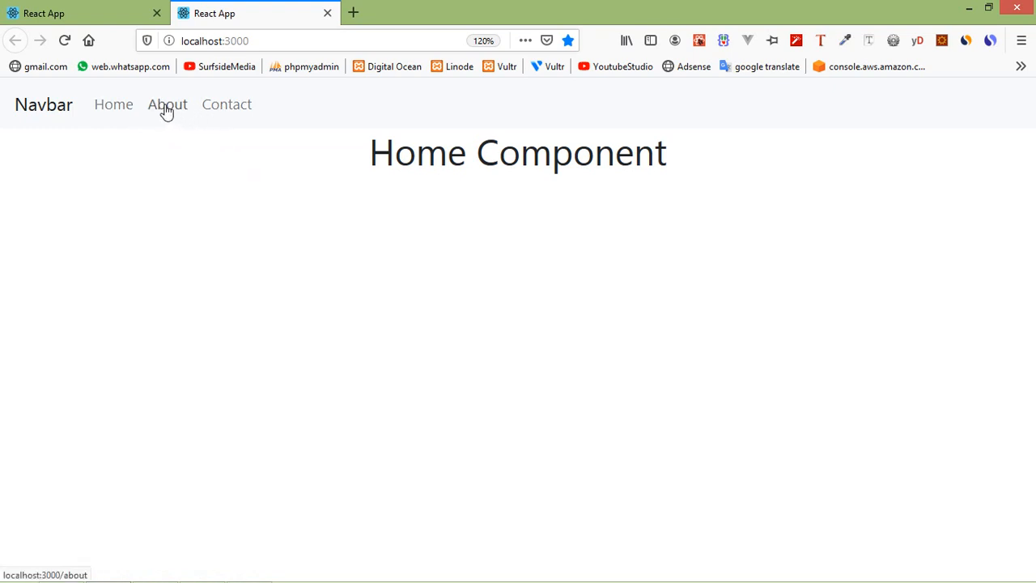
Visit the About page in Firefox and watch it redirect to localhost:3000/contact
left_click(166, 104)
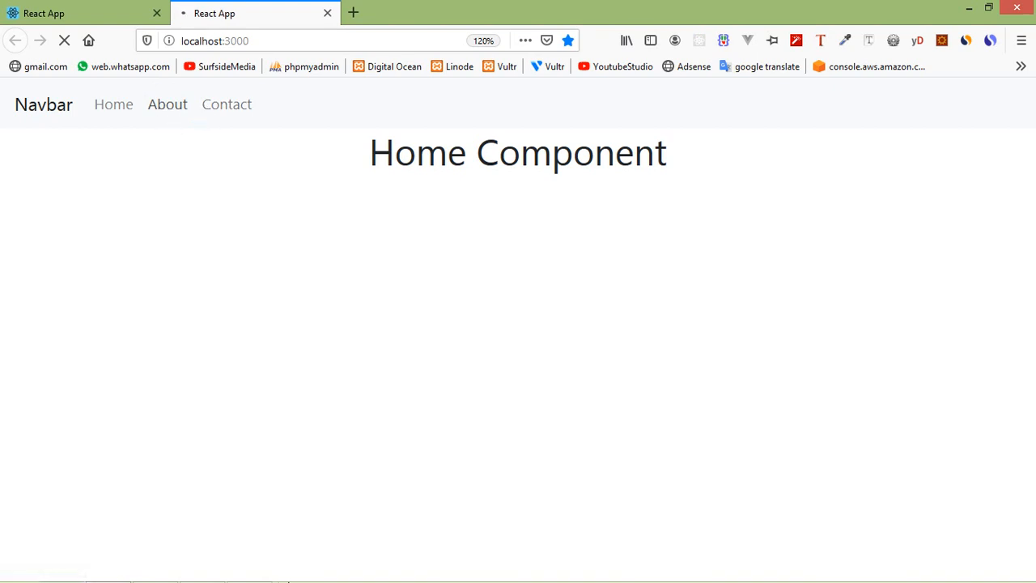
left_click(201, 566)
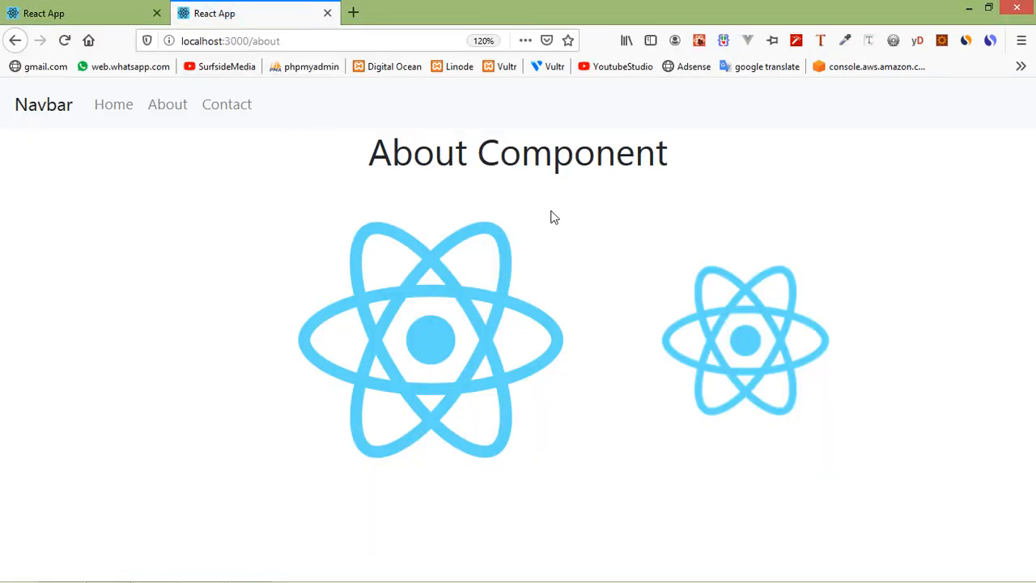
left_click(226, 103)
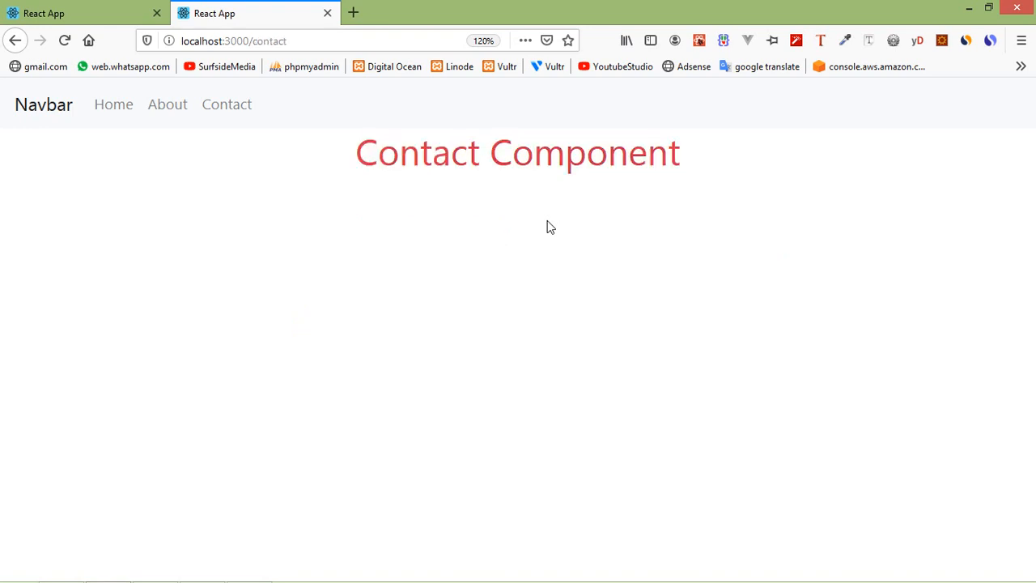
mouse_move(360, 171)
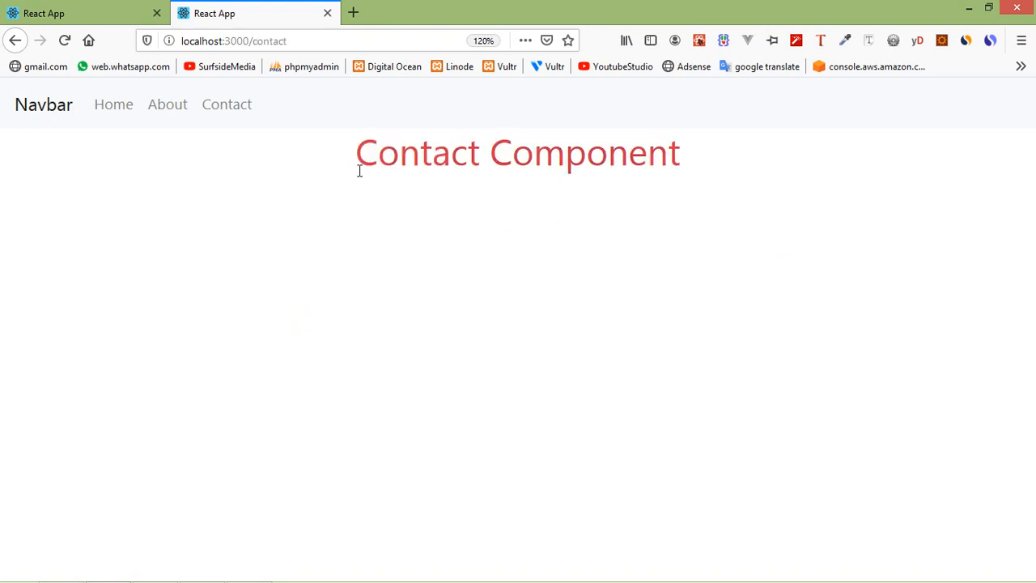
left_click(356, 158)
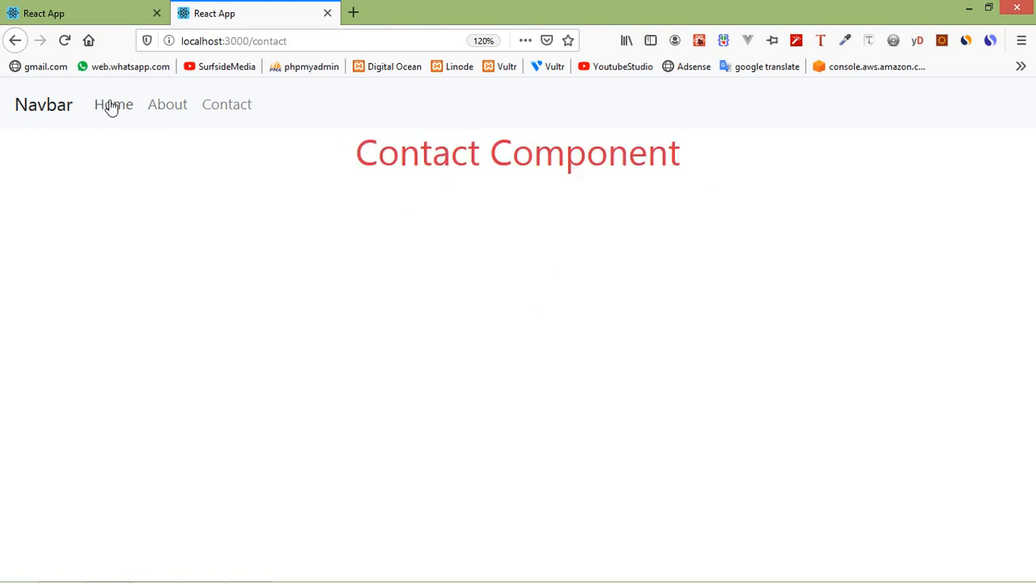
left_click(113, 103)
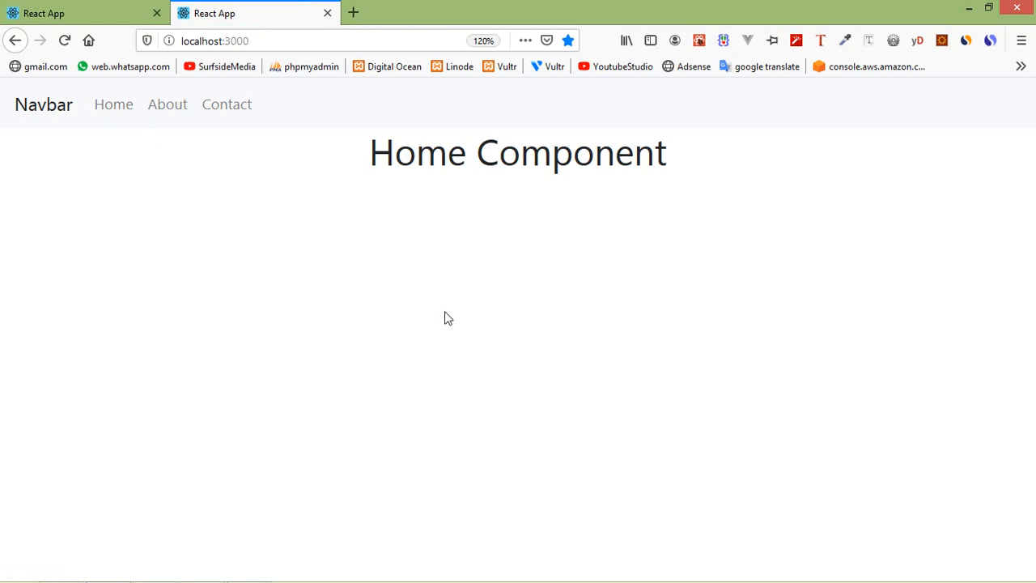
left_click(226, 104)
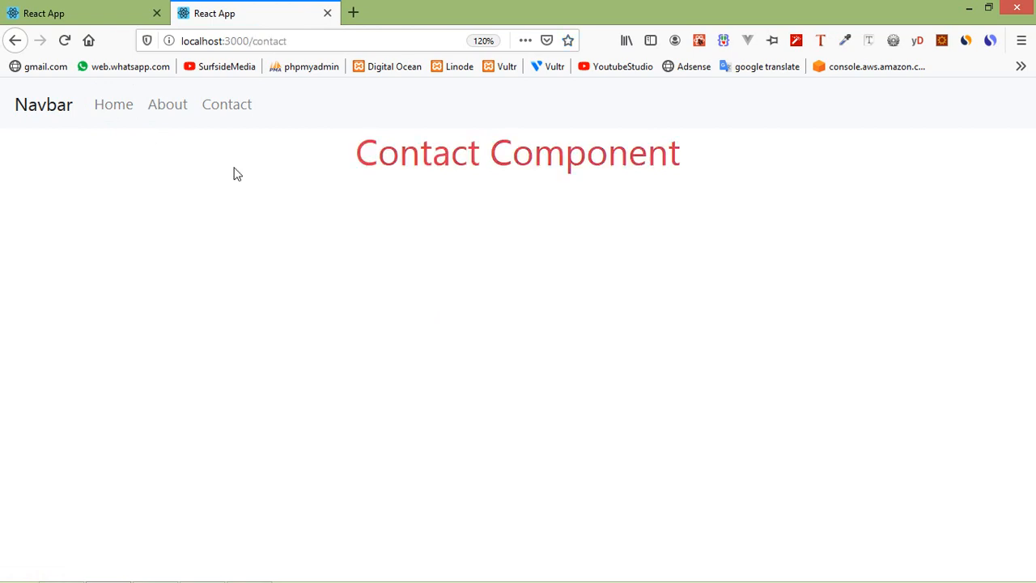
left_click(349, 152)
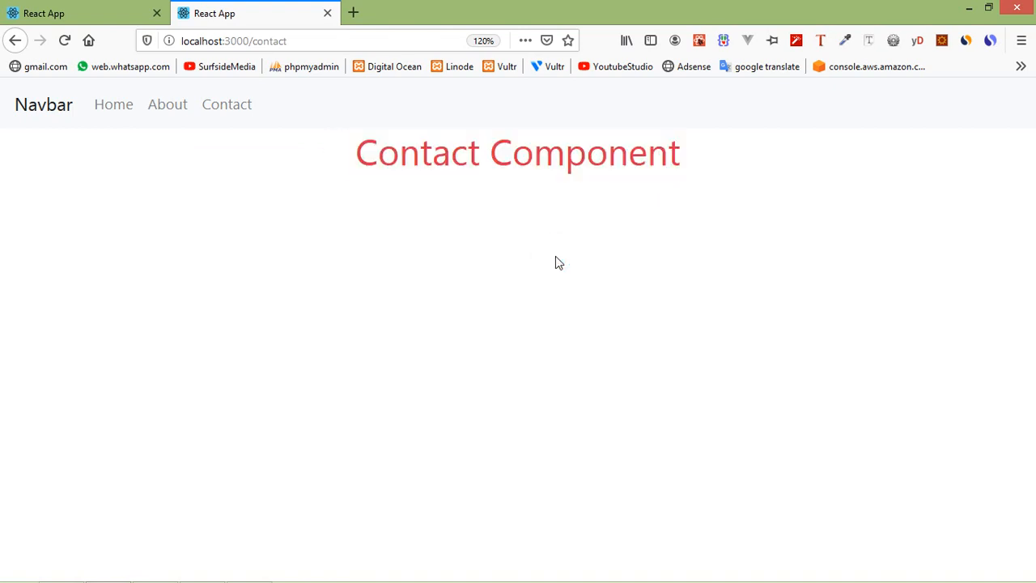
mouse_move(563, 264)
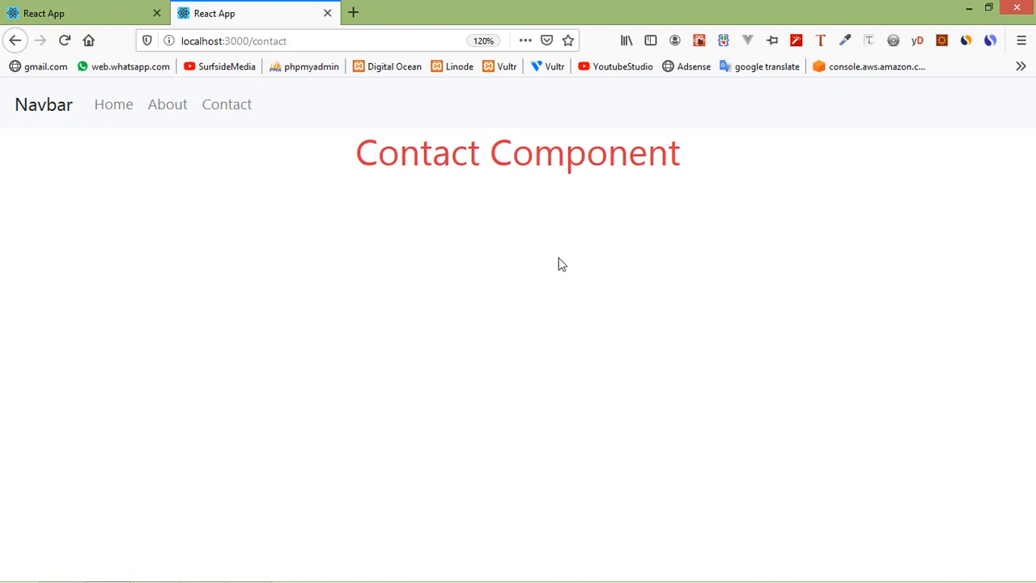